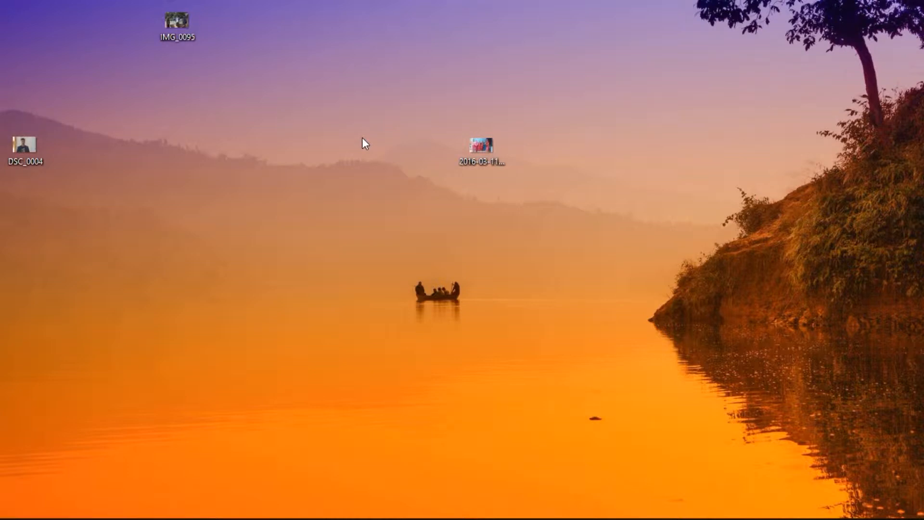
pyautogui.moveTo(319, 152)
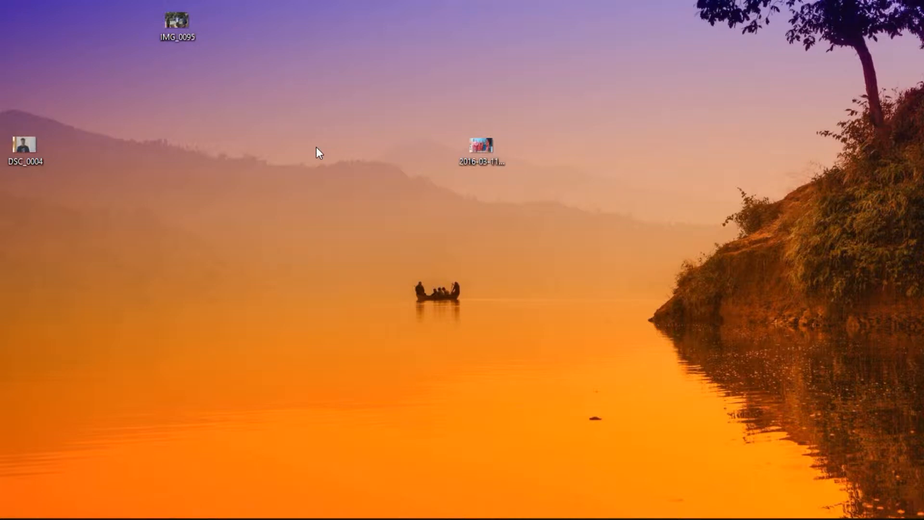
pyautogui.moveTo(308, 411)
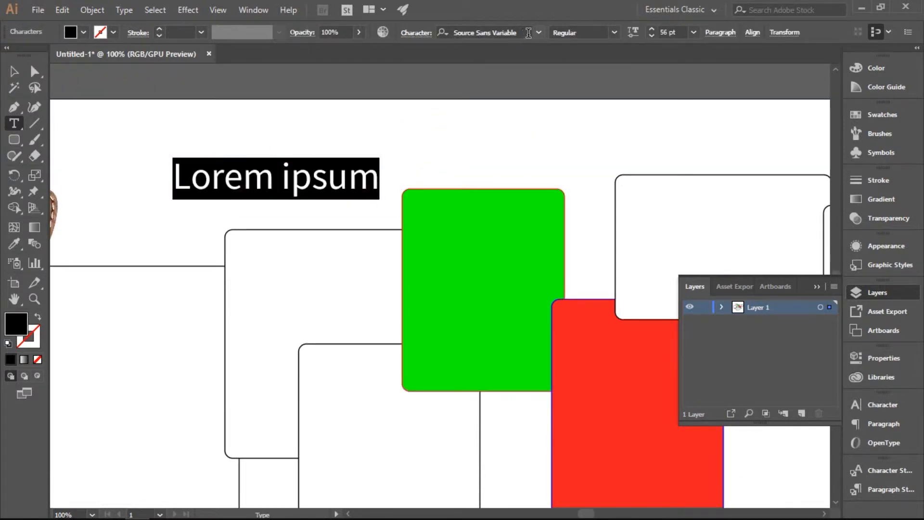
# Step: Apply the Futura typeface to the 'Lorem ipsum' heading via the Character font field
pyautogui.write('futura')
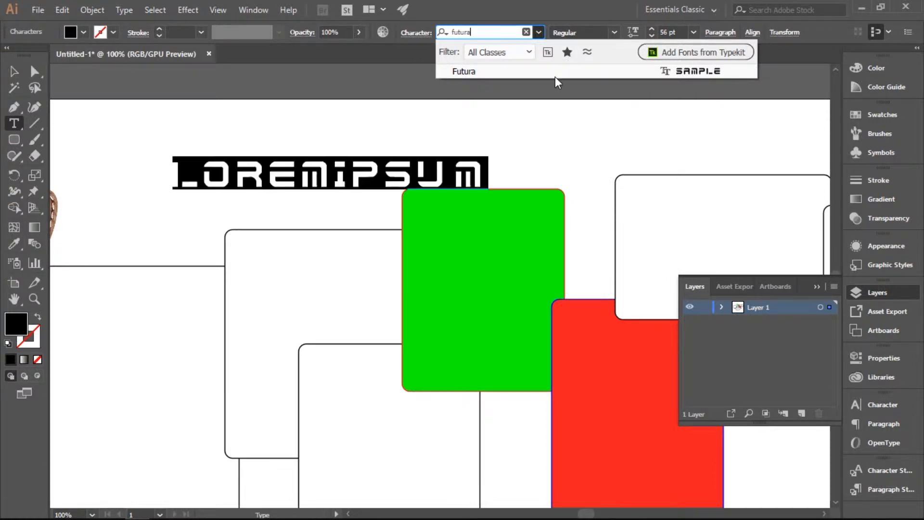
pyautogui.click(464, 70)
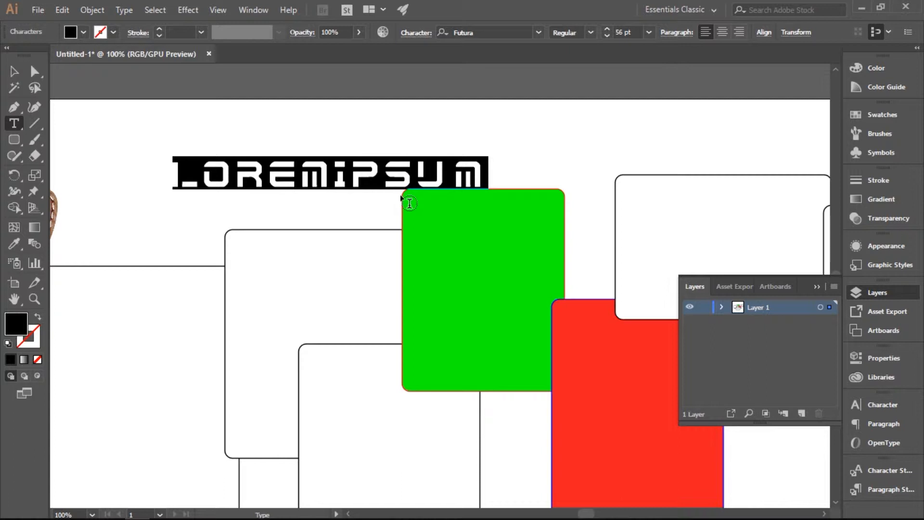
pyautogui.moveTo(389, 204)
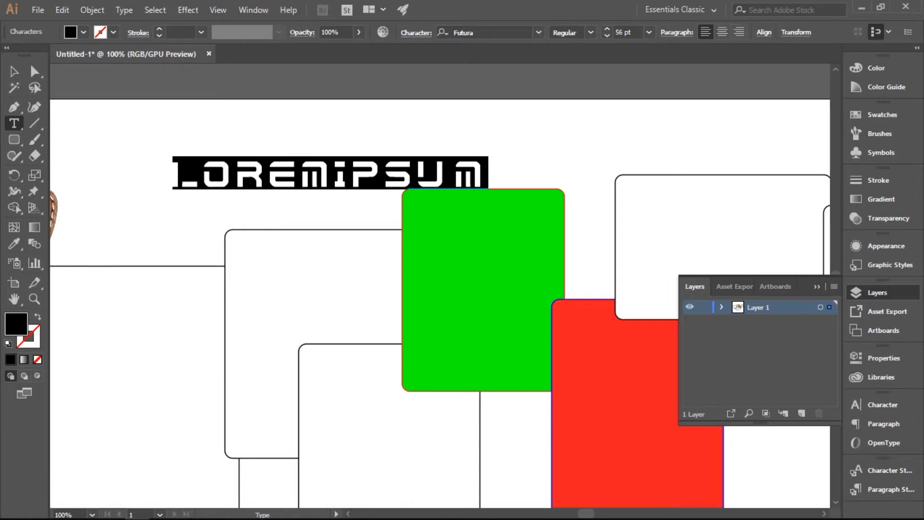
pyautogui.click(9, 508)
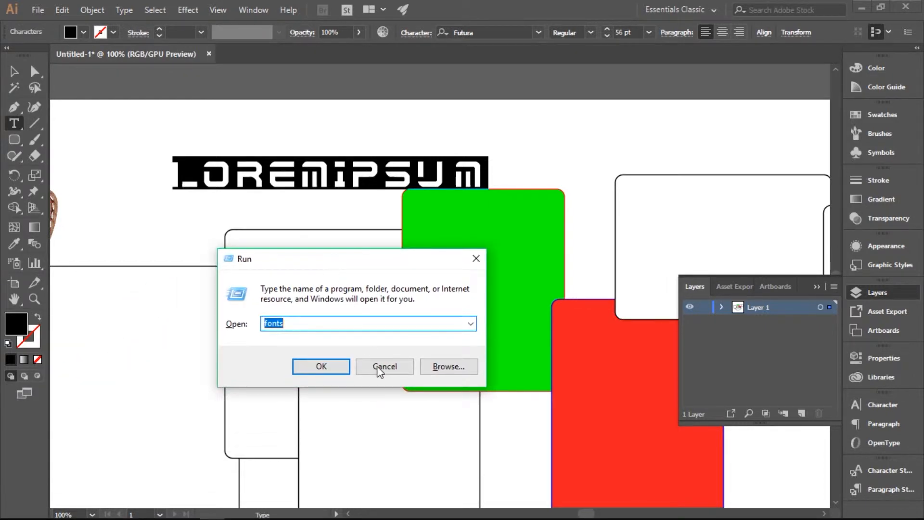
# Step: Run 'fonts' from the Start quick-access menu to reach the Windows Fonts folder
pyautogui.click(384, 366)
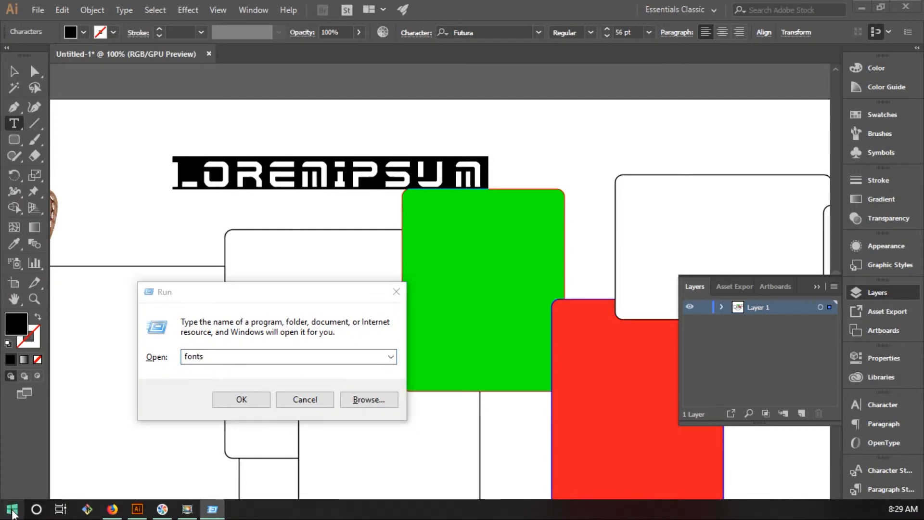
pyautogui.rightClick(11, 508)
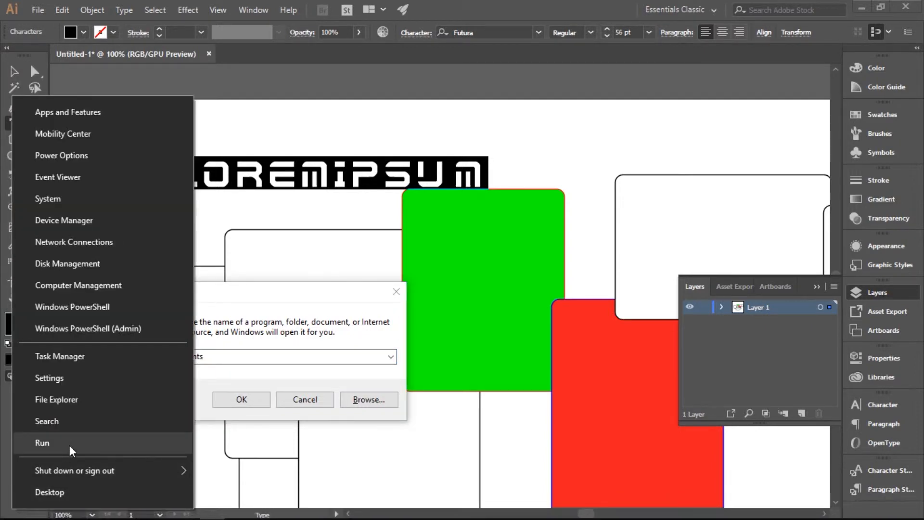
pyautogui.click(41, 443)
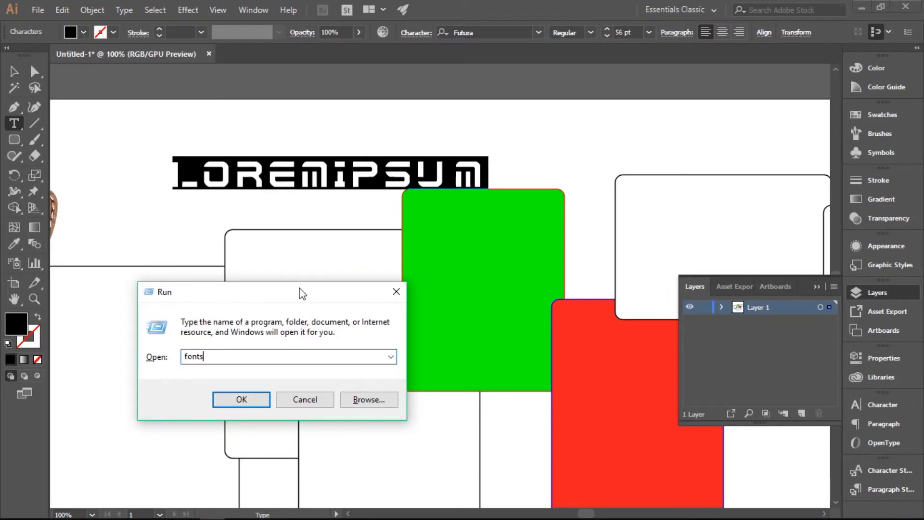
pyautogui.click(240, 398)
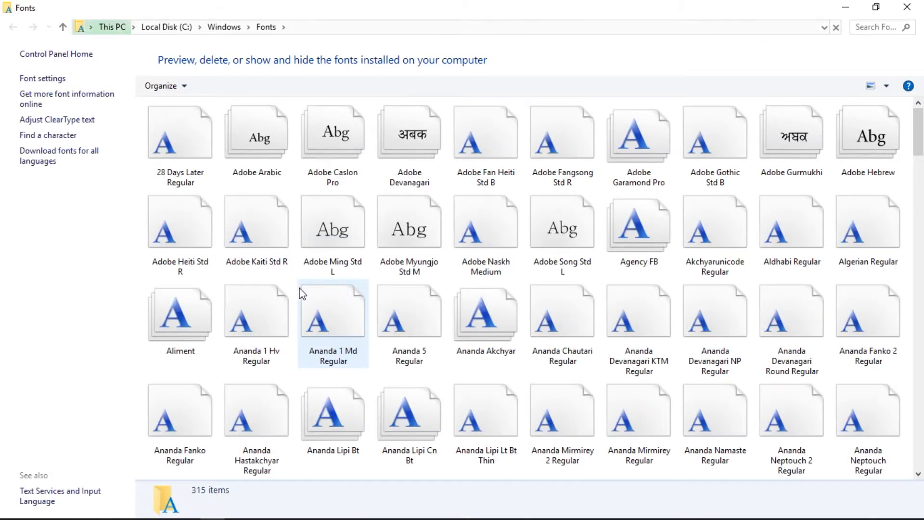
# Step: Copy the Futura Regular font file and paste it onto the desktop as 'futura'
pyautogui.click(409, 222)
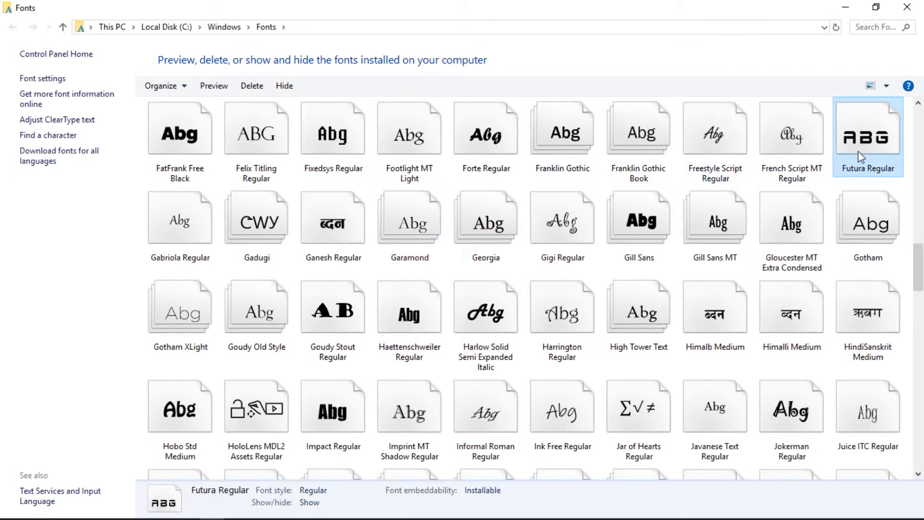
pyautogui.rightClick(867, 137)
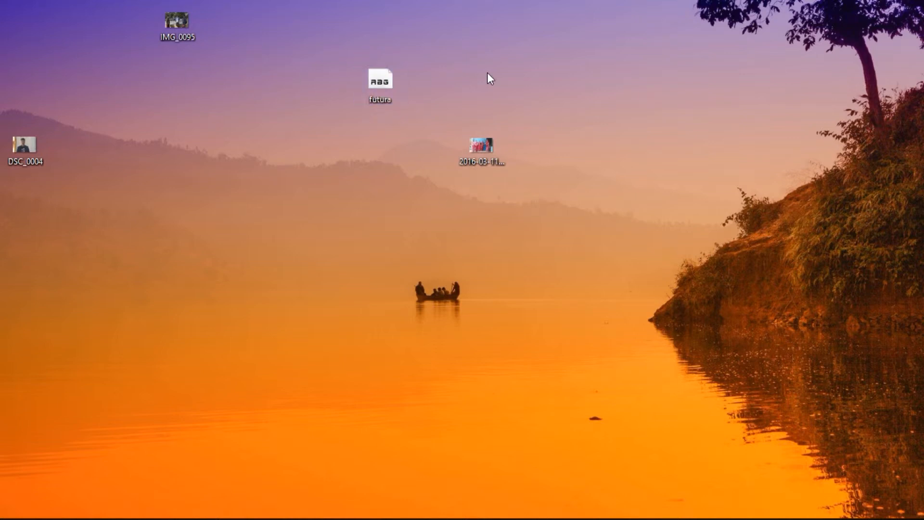
pyautogui.moveTo(469, 133)
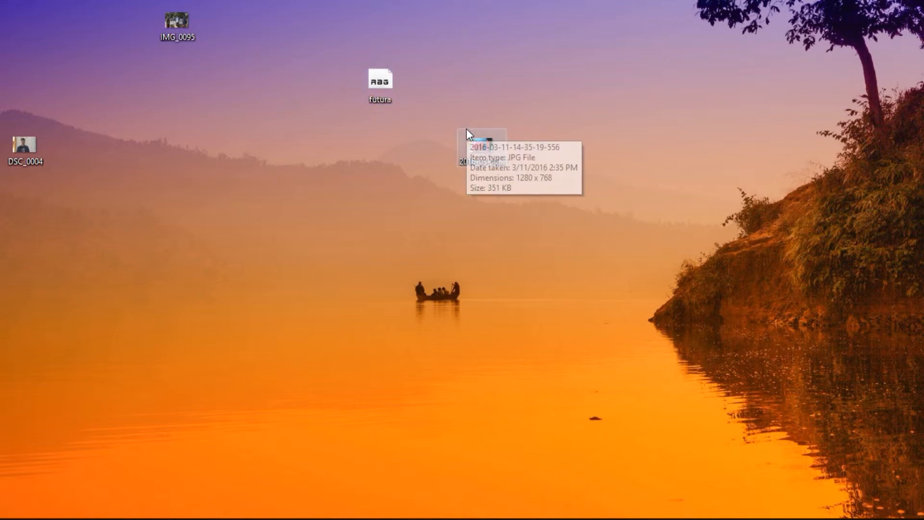
pyautogui.moveTo(380, 83)
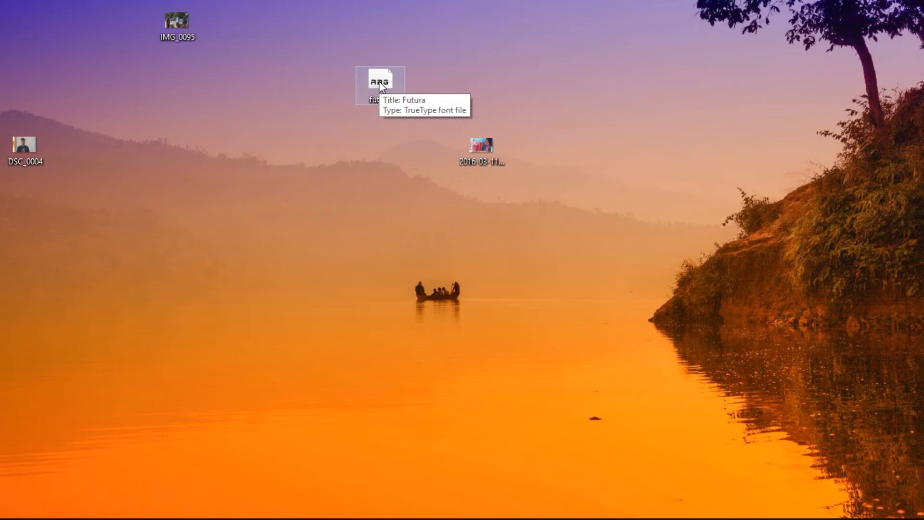
# Step: Preview the desktop 'futura' file in the Windows font viewer
pyautogui.doubleClick(380, 81)
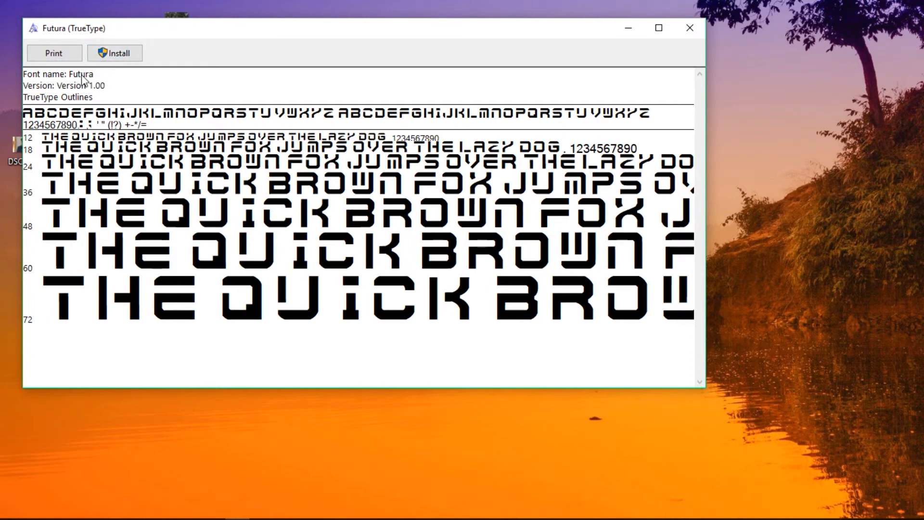
pyautogui.moveTo(653, 9)
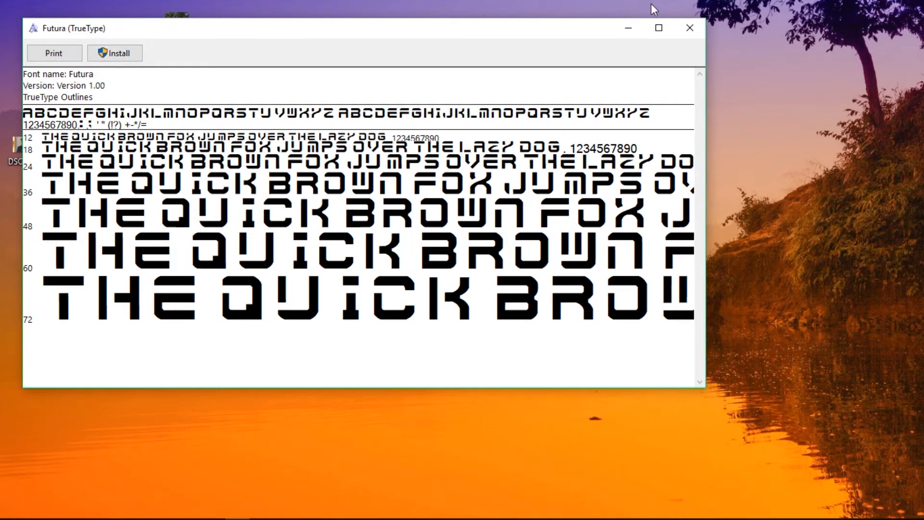
pyautogui.moveTo(689, 28)
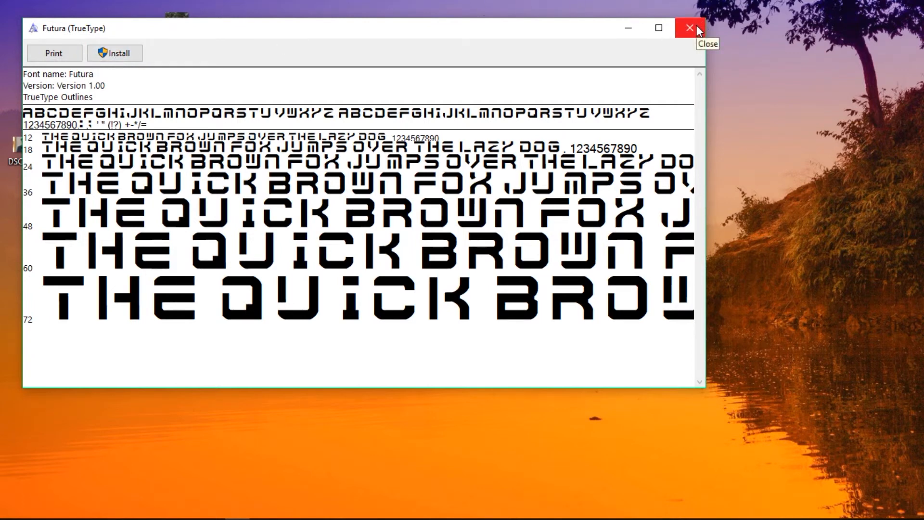